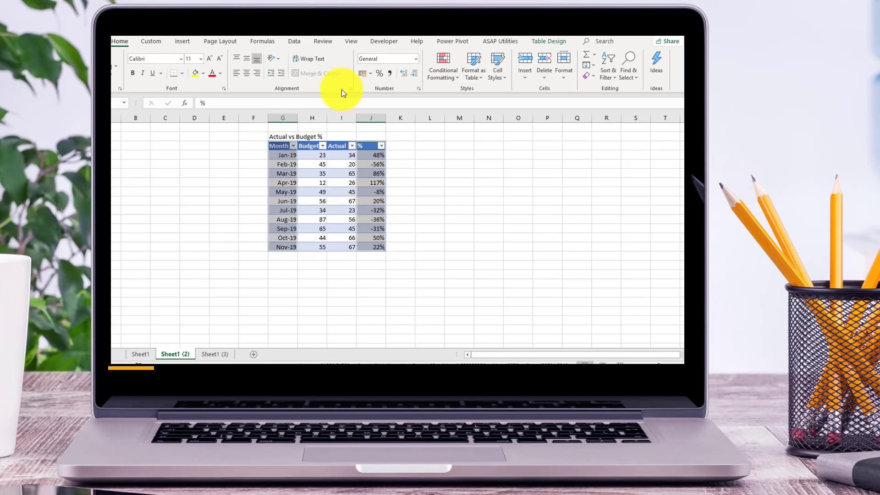
Build the red-marker 'Actual vs Budget %' pin chart from the % column
click(182, 40)
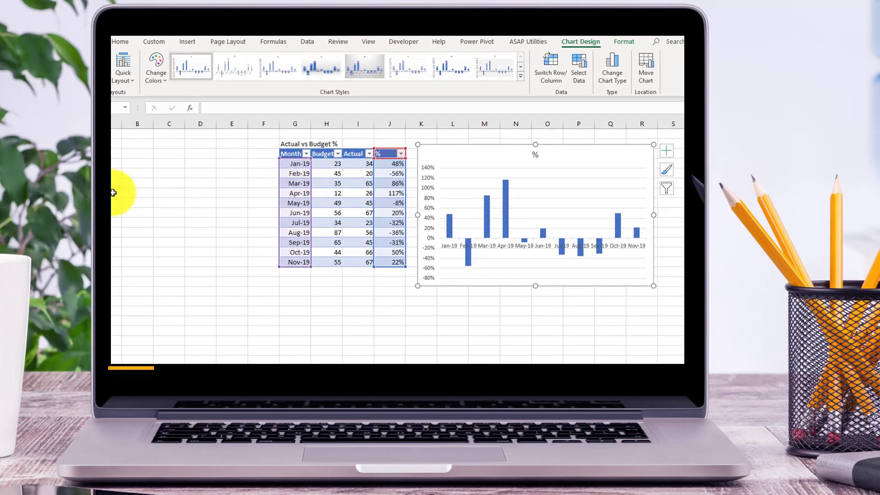
mouse_move(117, 321)
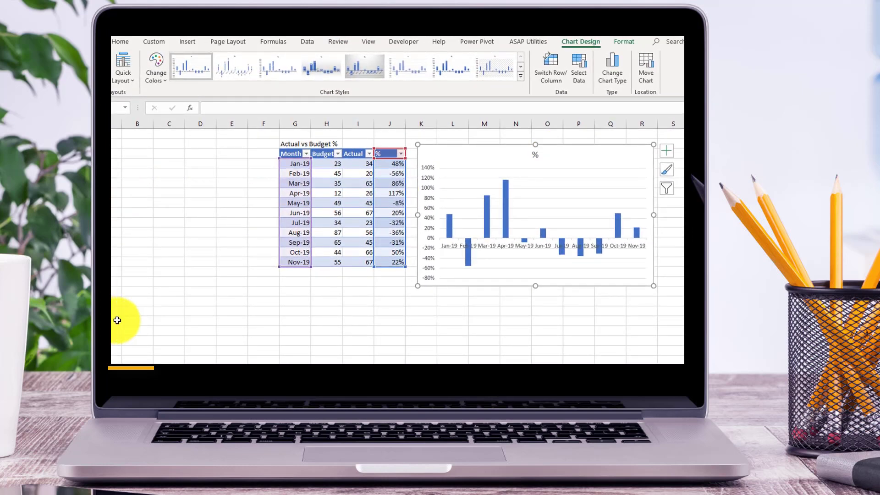
click(389, 330)
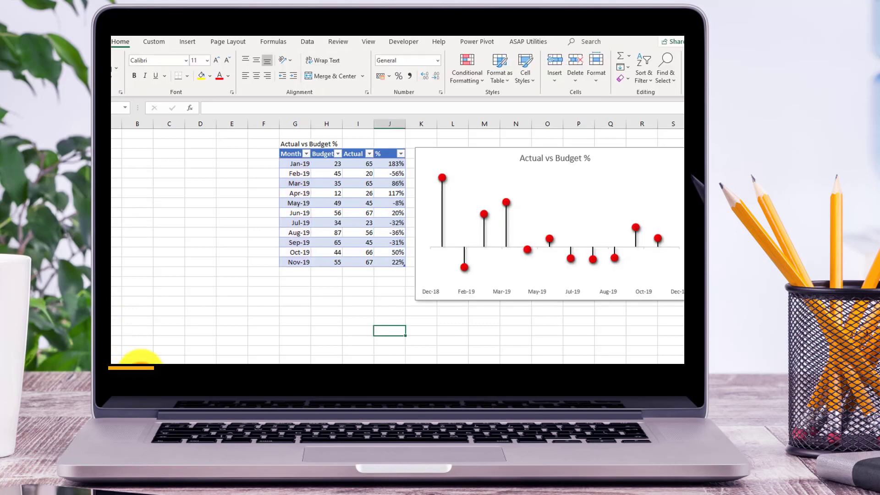
mouse_move(135, 298)
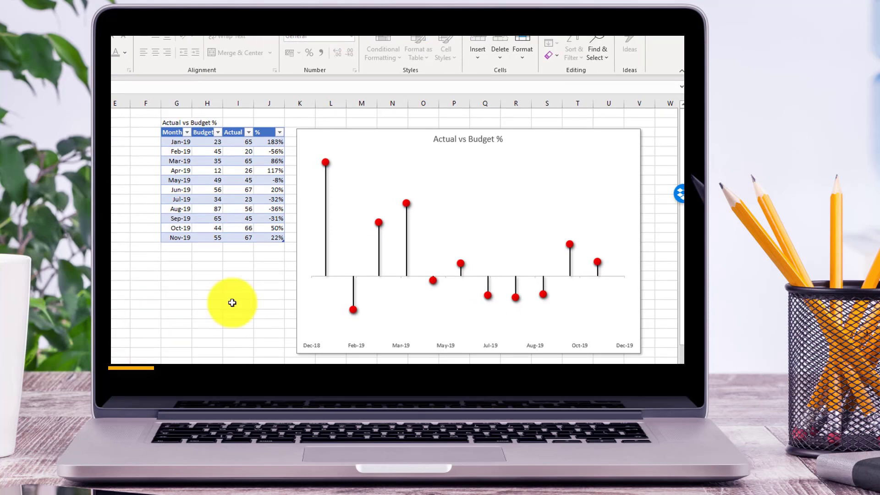
Paste the copied BMW logo onto the marker series, replacing every red dot
click(324, 163)
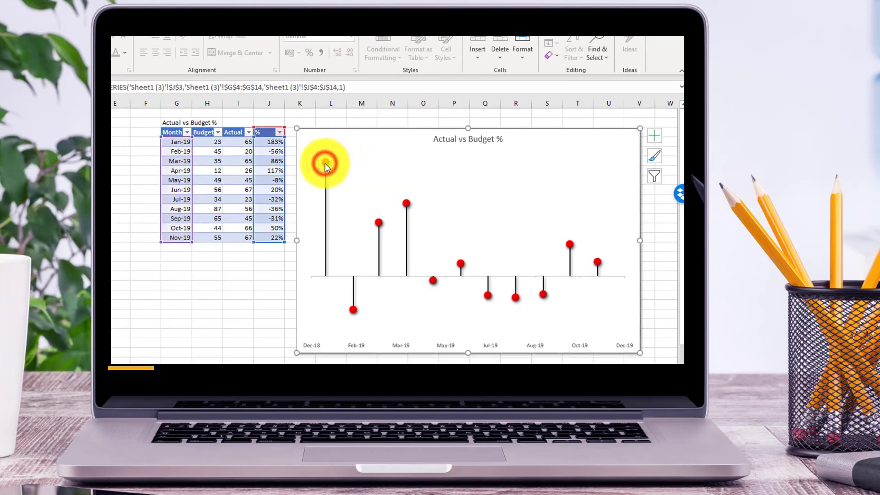
click(326, 163)
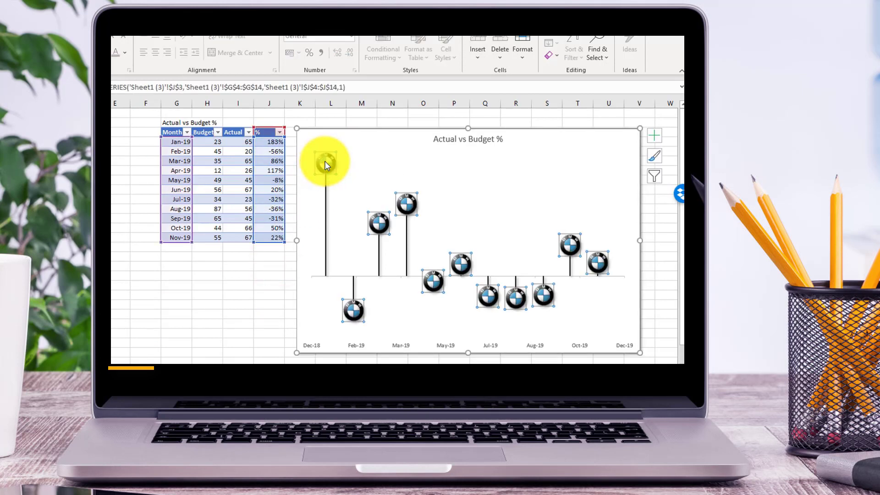
click(146, 140)
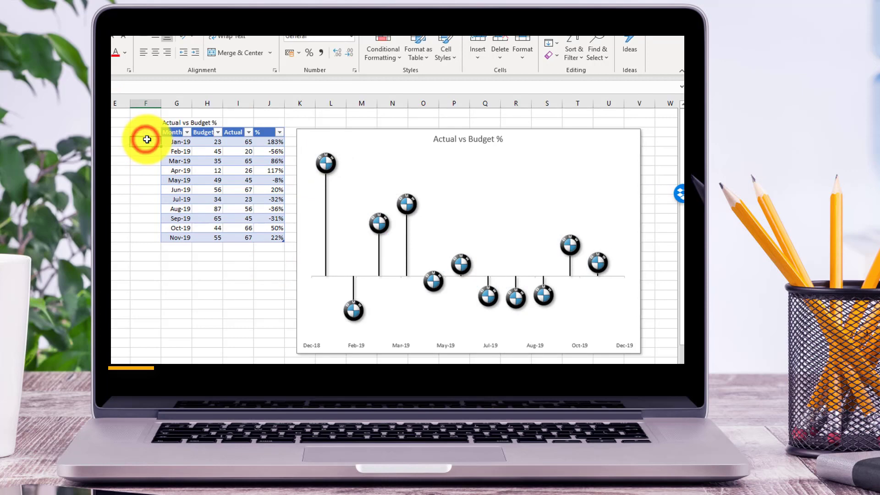